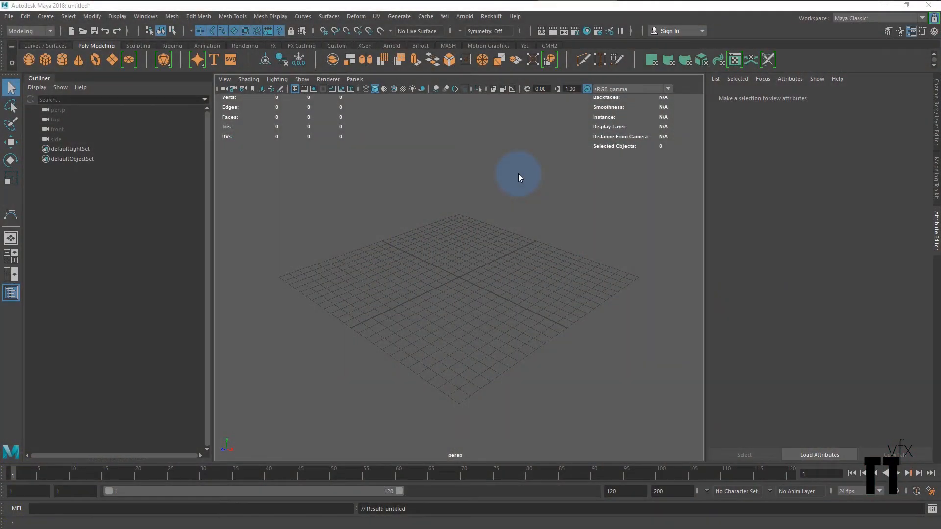
pyautogui.moveTo(518, 208)
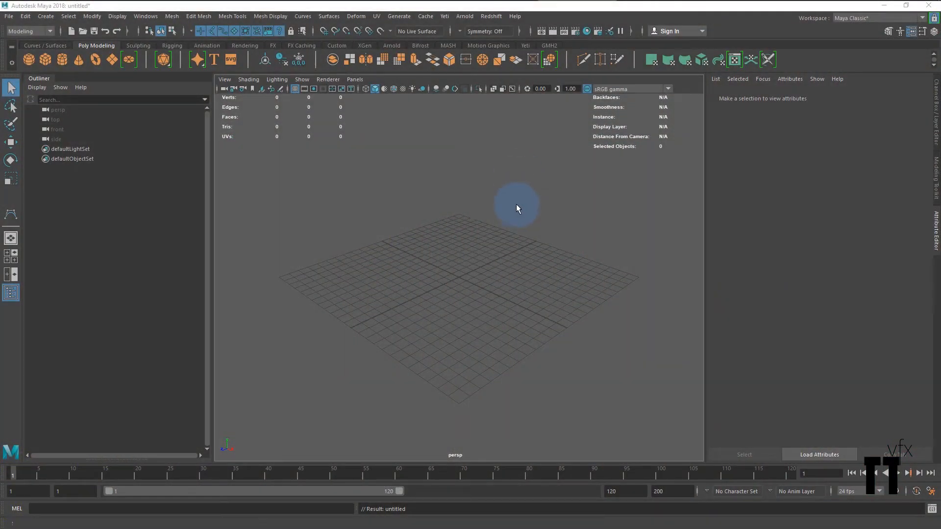
pyautogui.moveTo(534, 215)
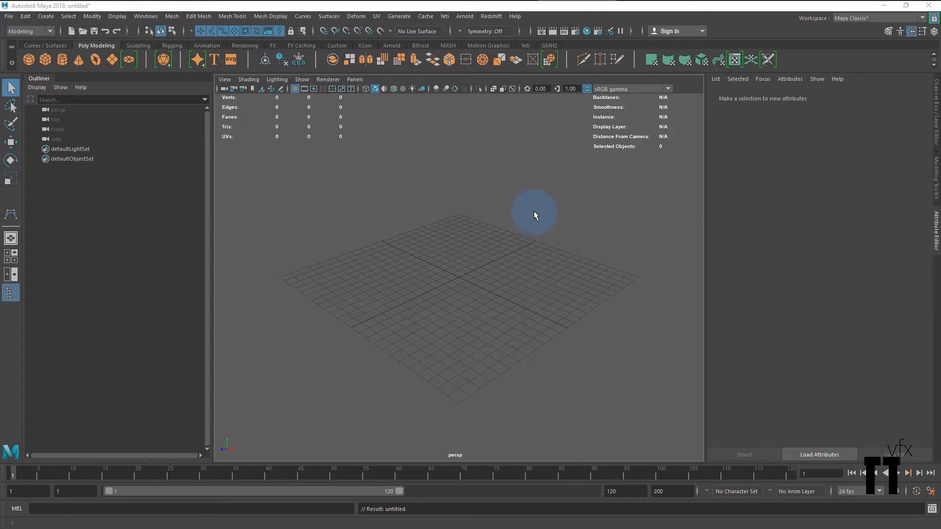
pyautogui.moveTo(21, 21)
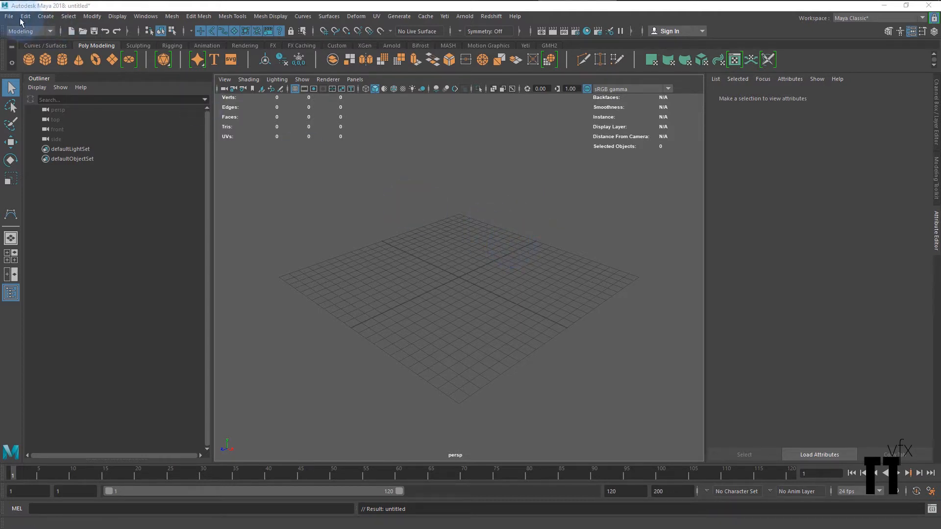
# - Create the bloodcells project and save the empty scene as bloodcells.mb in its scenes folder
pyautogui.click(8, 16)
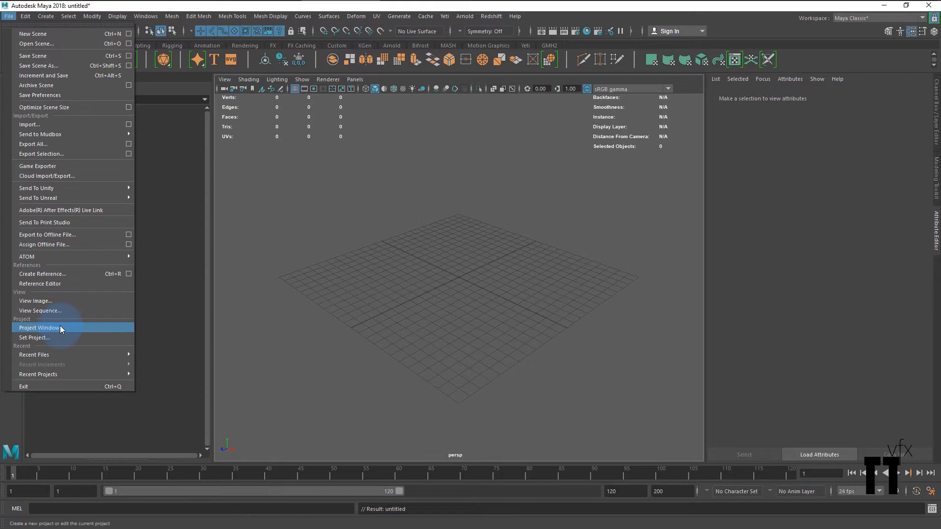
pyautogui.click(40, 328)
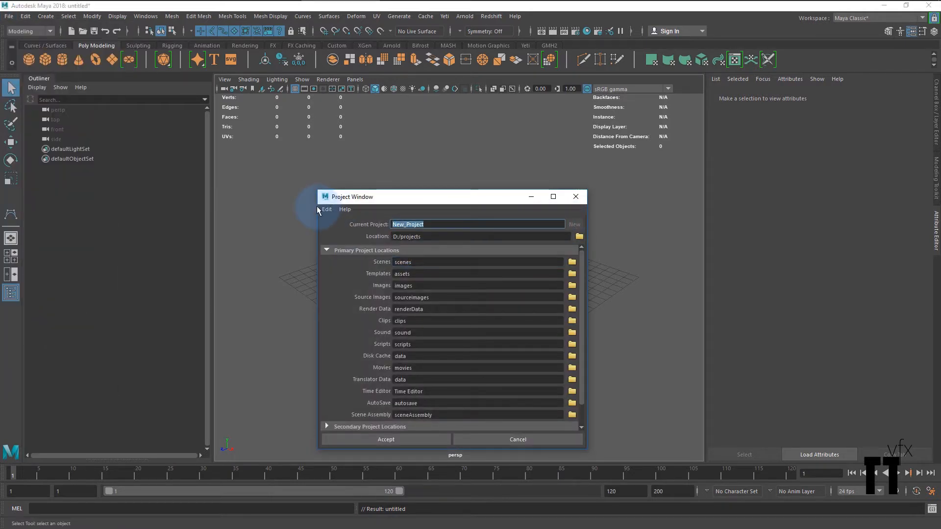
pyautogui.write('bloodcell')
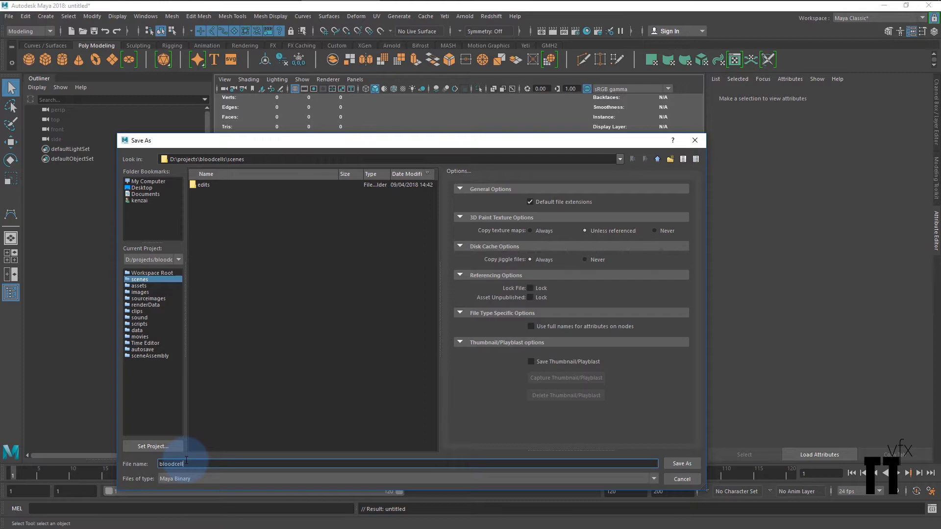
pyautogui.click(681, 463)
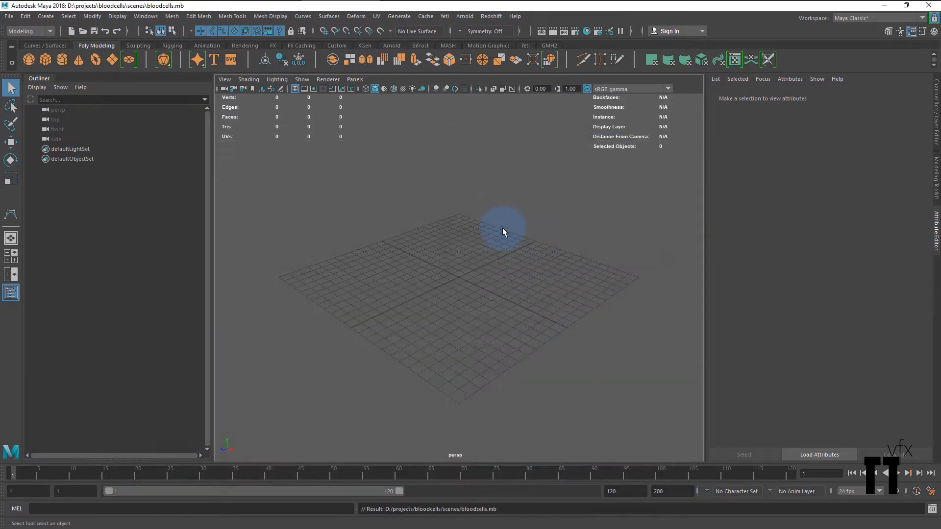
pyautogui.moveTo(465, 243)
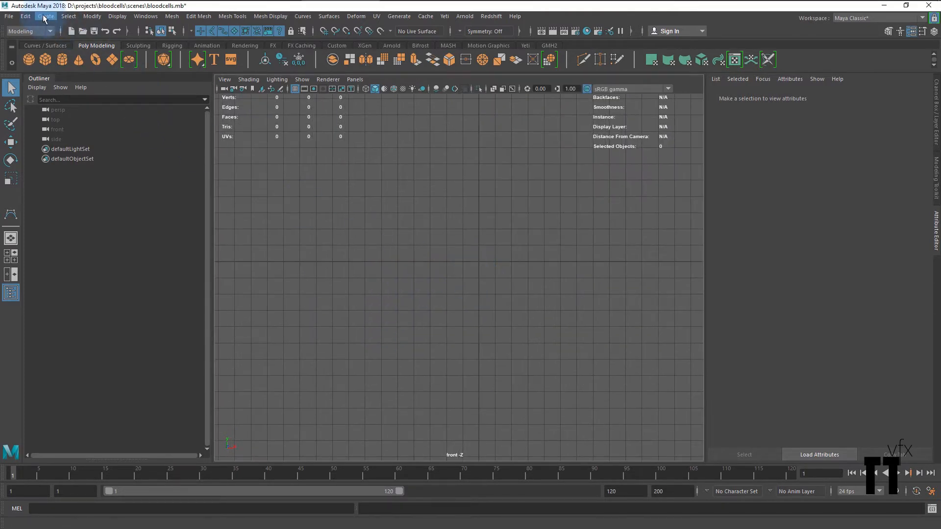
# - Switch the viewport to the front view and activate the CV Curve Tool
pyautogui.click(45, 16)
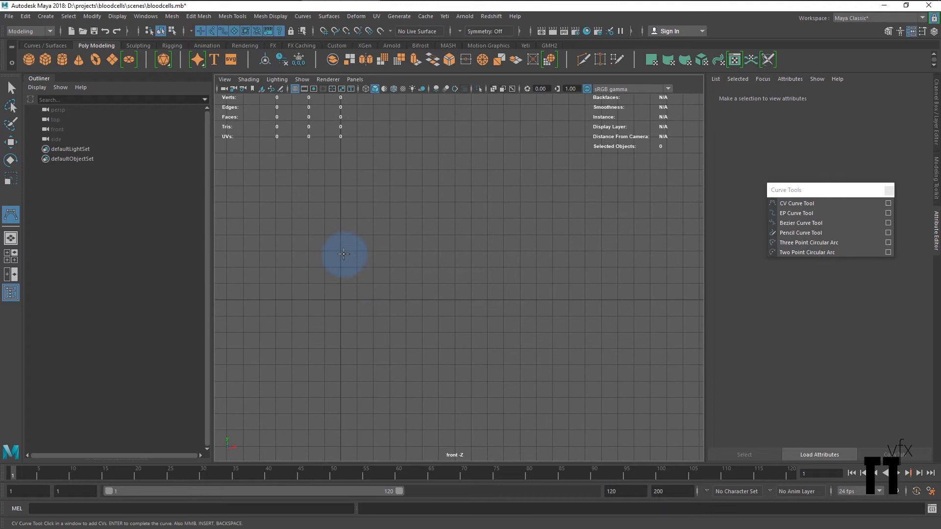
# - Trace curve1, a rounded blood-cell profile open on its left, with CV points
pyautogui.click(486, 228)
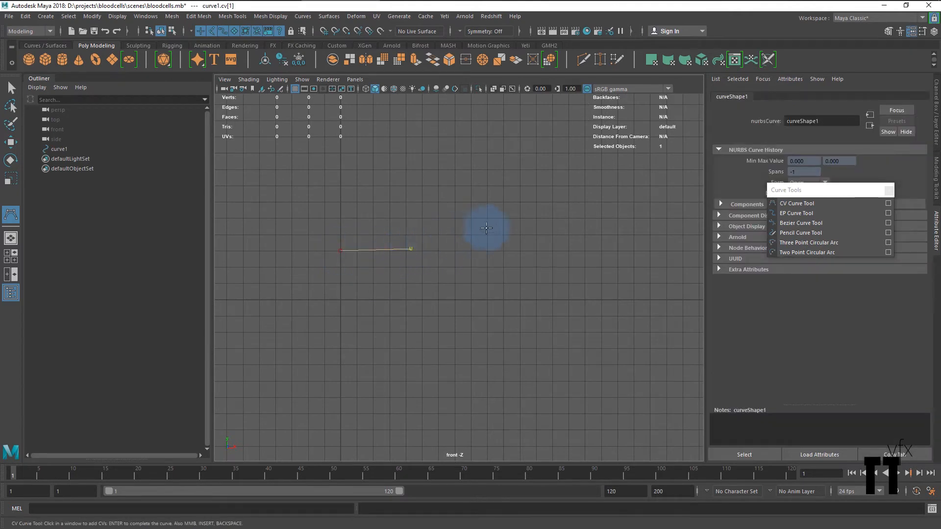
pyautogui.click(595, 379)
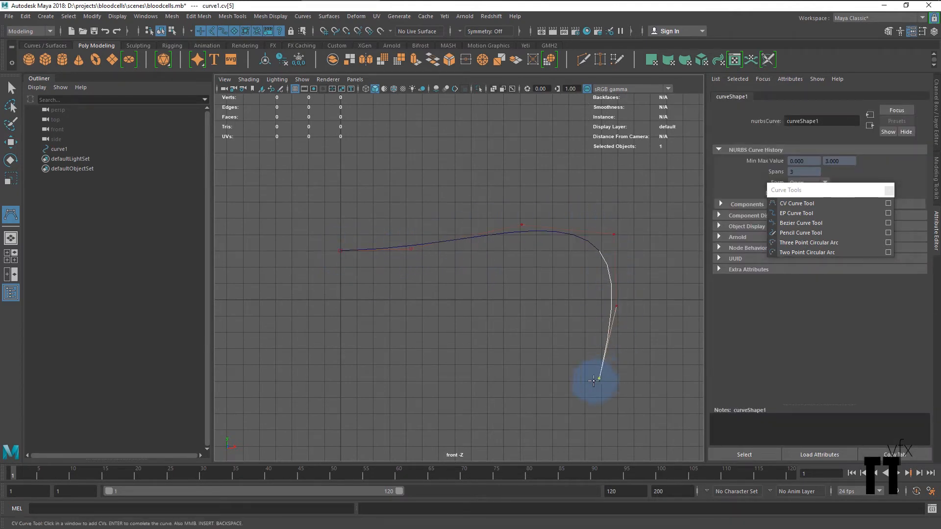
pyautogui.click(345, 330)
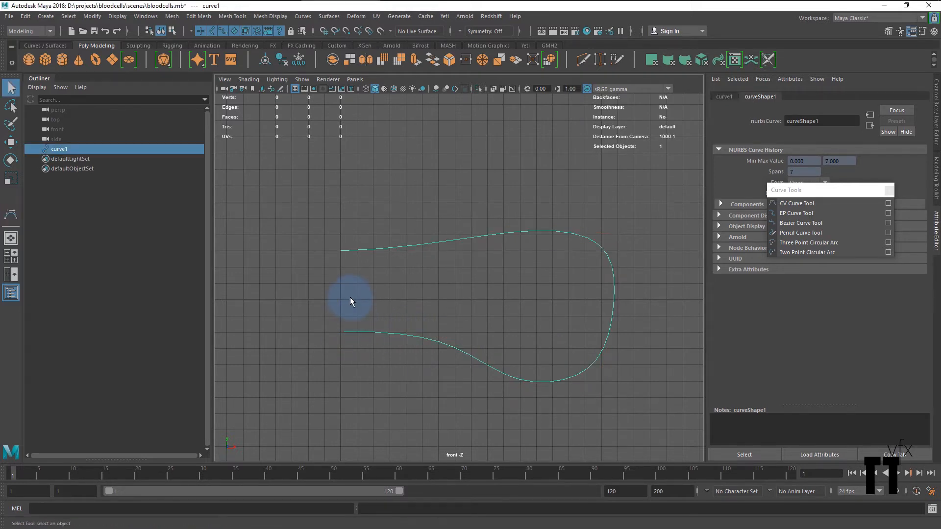
pyautogui.click(341, 251)
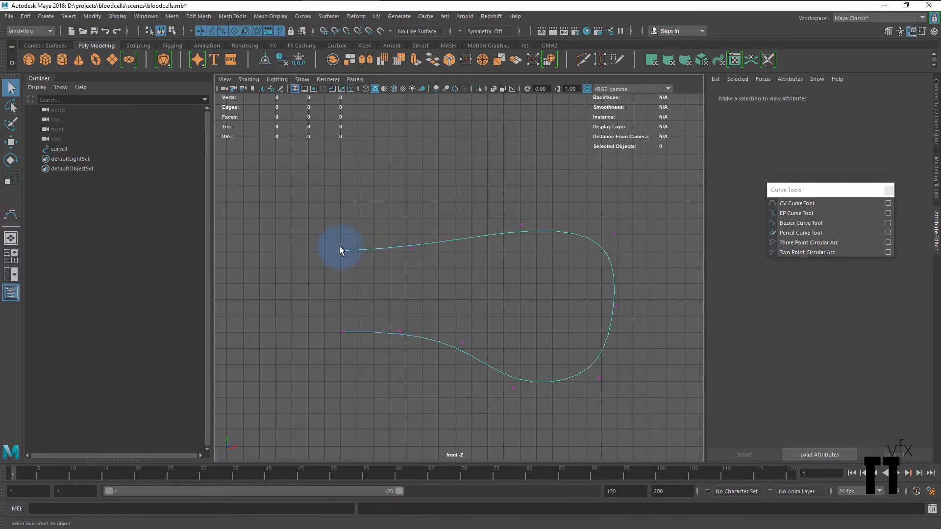
pyautogui.click(342, 251)
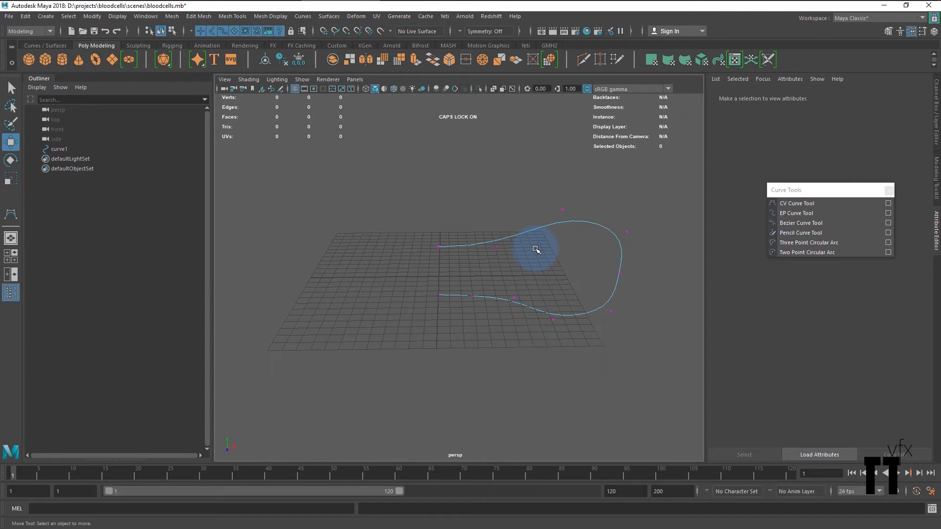
# - Revolve curve1 into revolvedSurface1, a closed disc-shaped NURBS surface
pyautogui.click(536, 249)
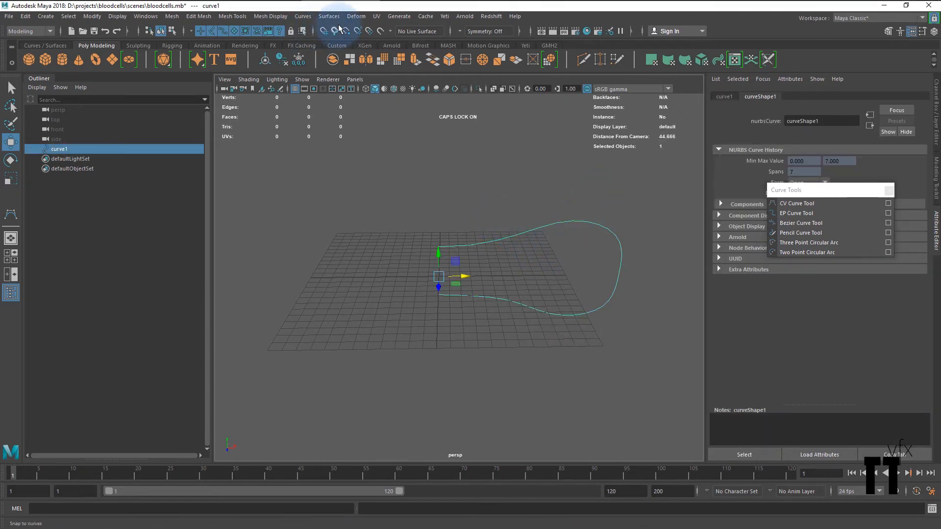
pyautogui.click(329, 16)
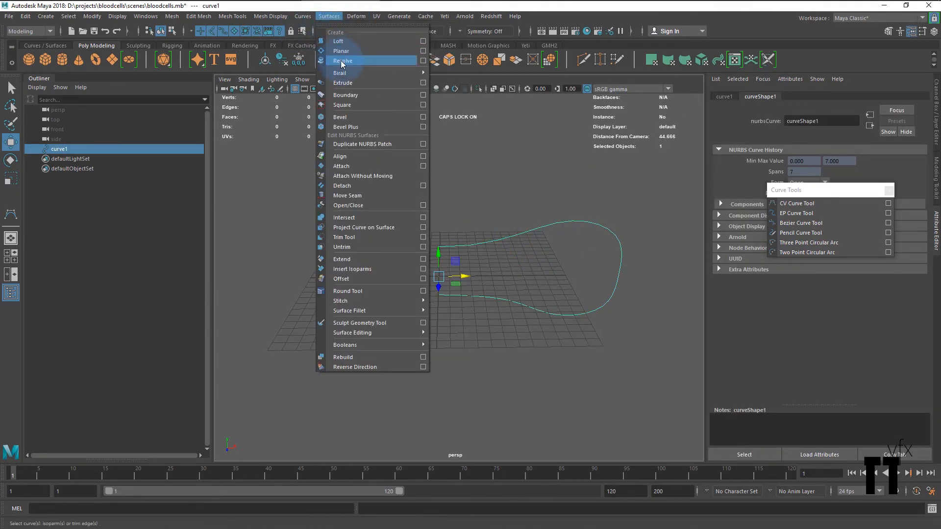
pyautogui.click(342, 60)
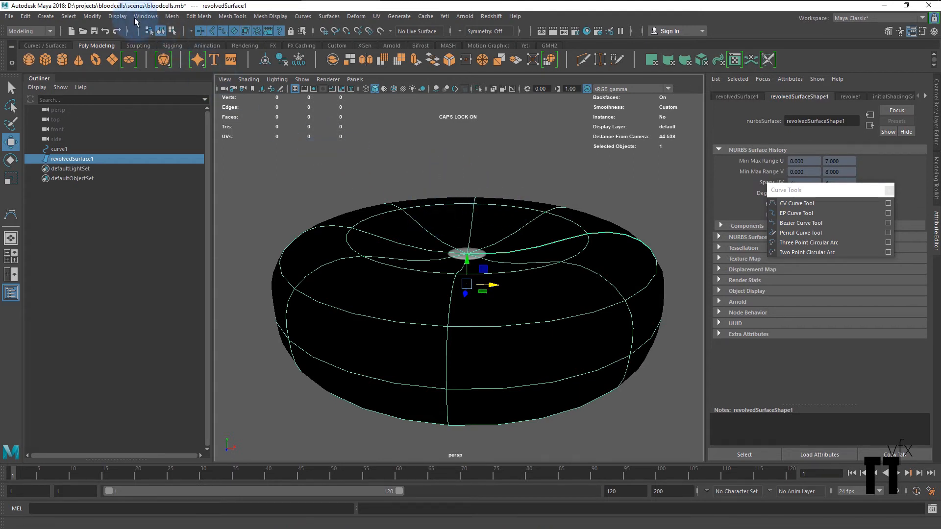
# - Convert revolvedSurface1 into nurbsToPoly1, a 288-face quad polygon mesh
pyautogui.click(92, 16)
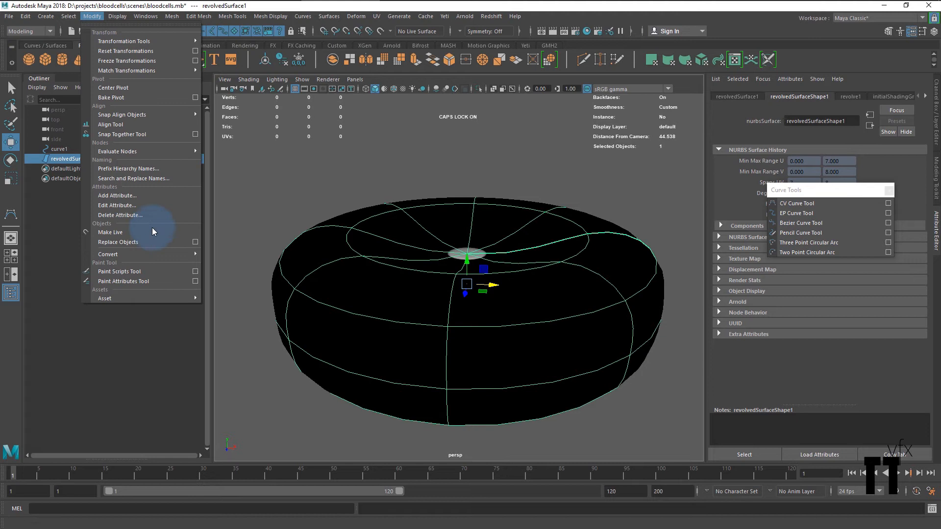
pyautogui.click(108, 254)
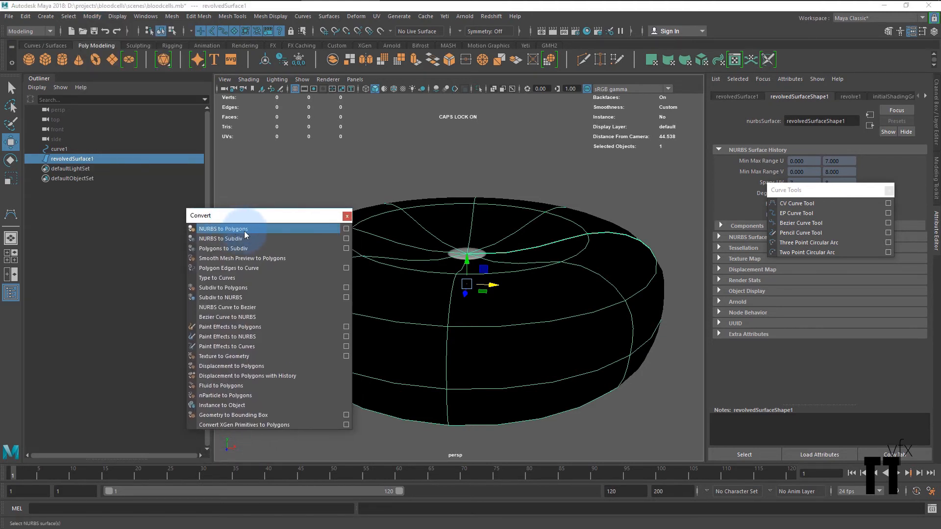
pyautogui.click(346, 229)
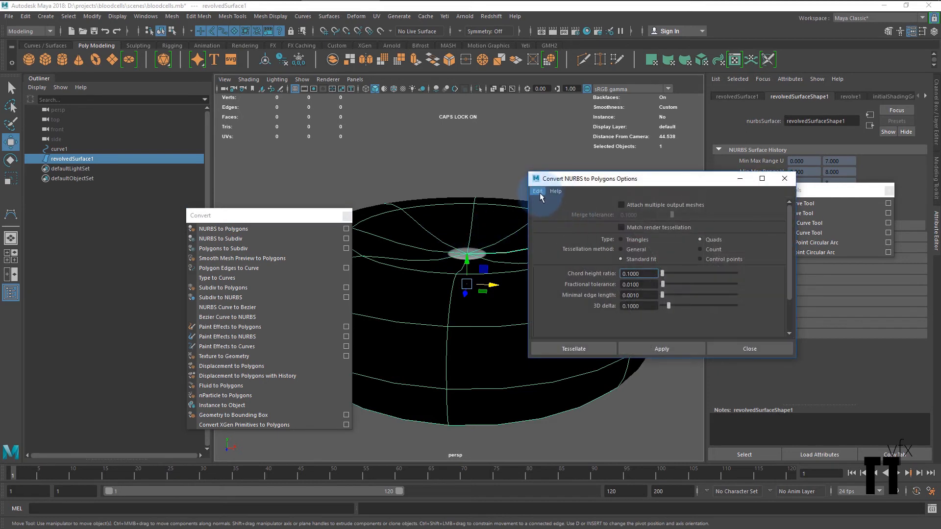
pyautogui.moveTo(701, 243)
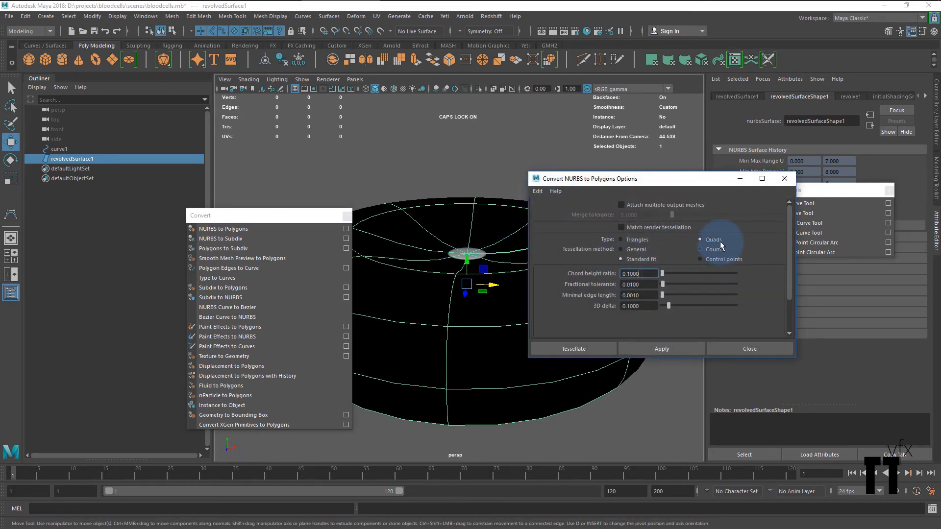
pyautogui.click(572, 349)
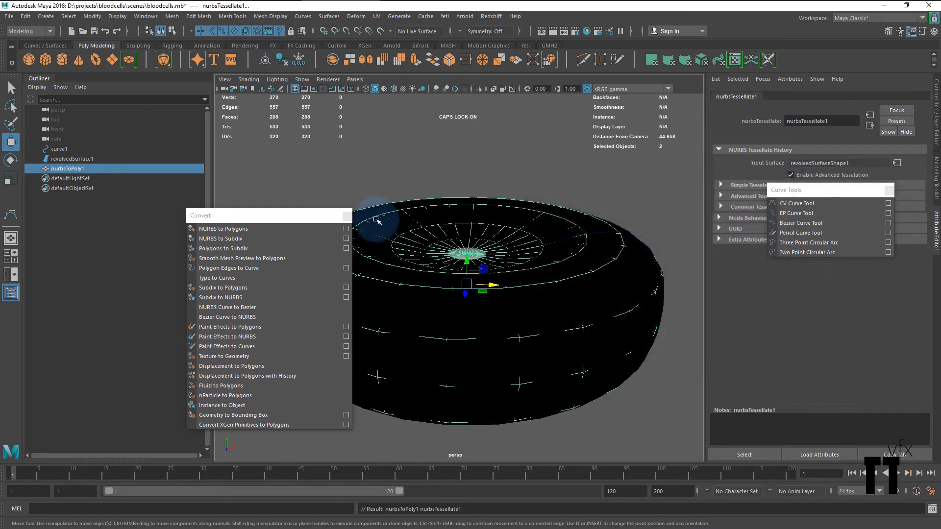
pyautogui.click(59, 149)
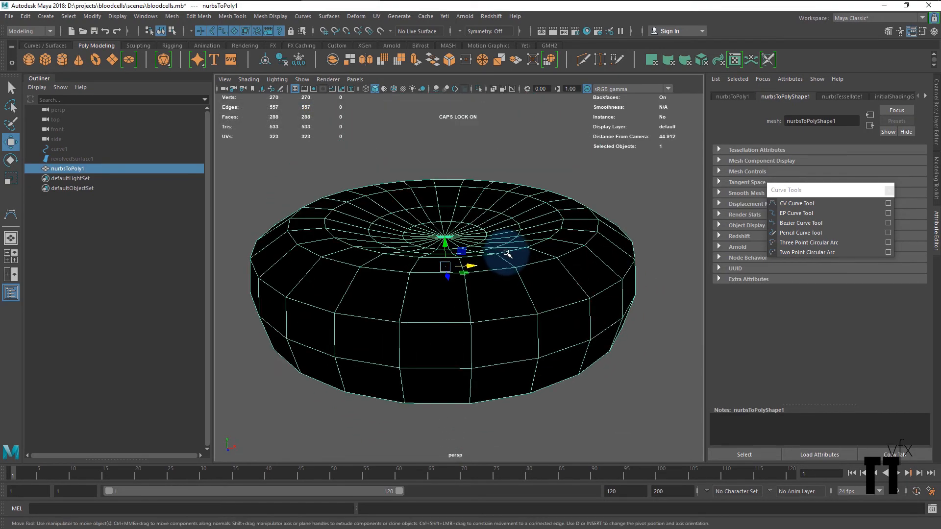
# - Reverse the normals of nurbsToPoly1 so it shades light beige
pyautogui.scroll(-3)
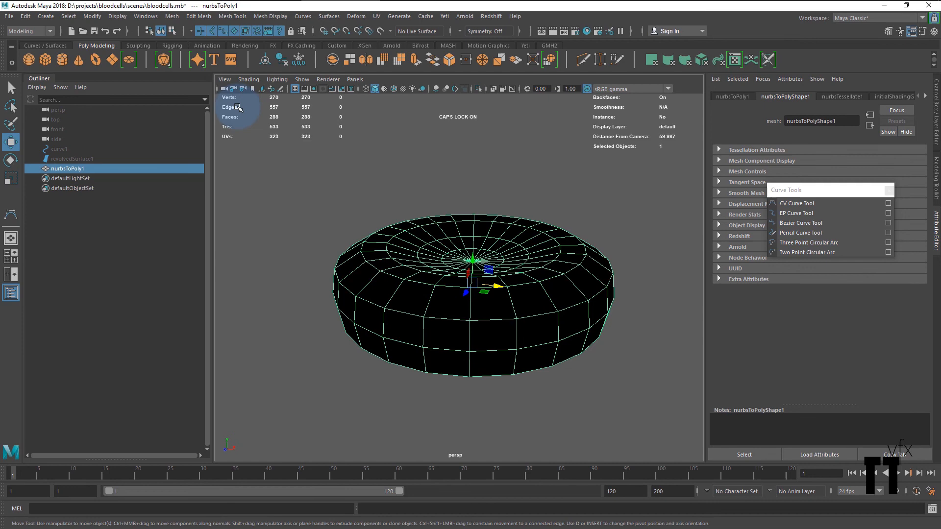
pyautogui.click(270, 16)
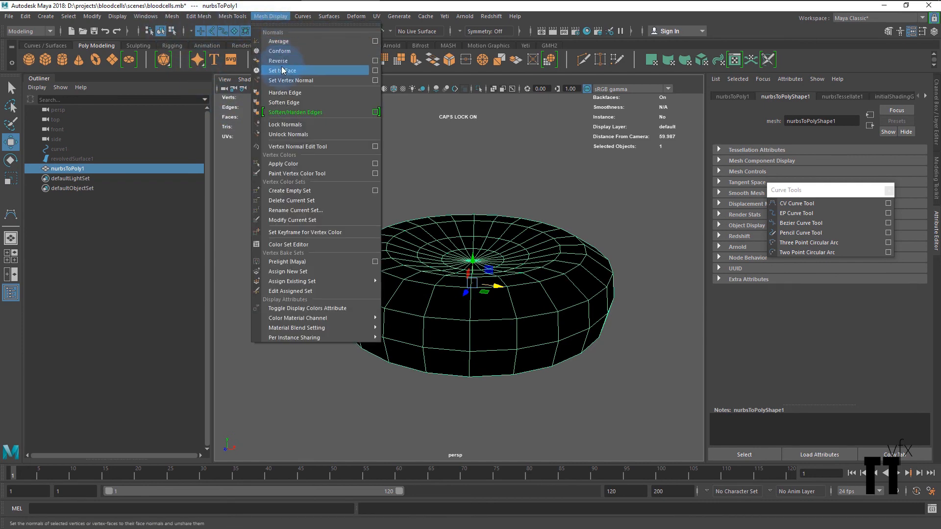
pyautogui.click(285, 70)
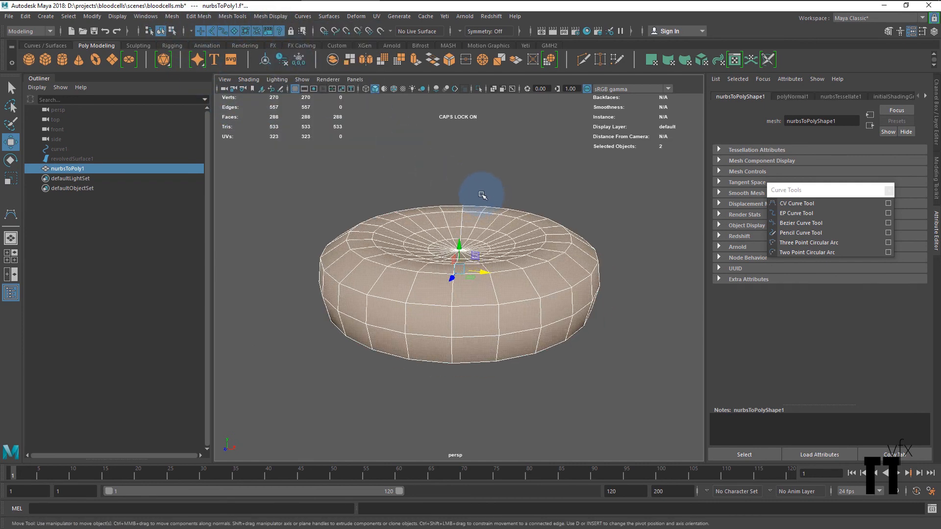